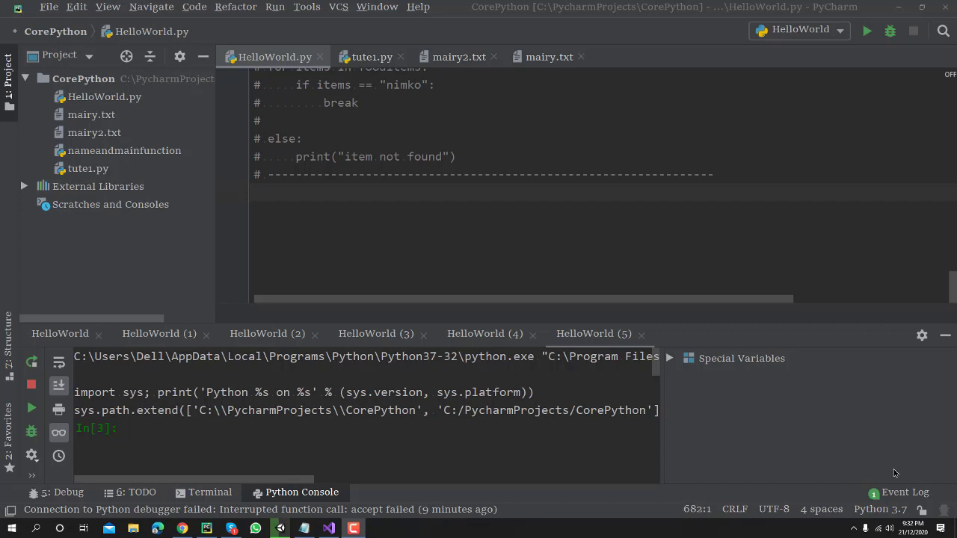
mouse_move(838, 462)
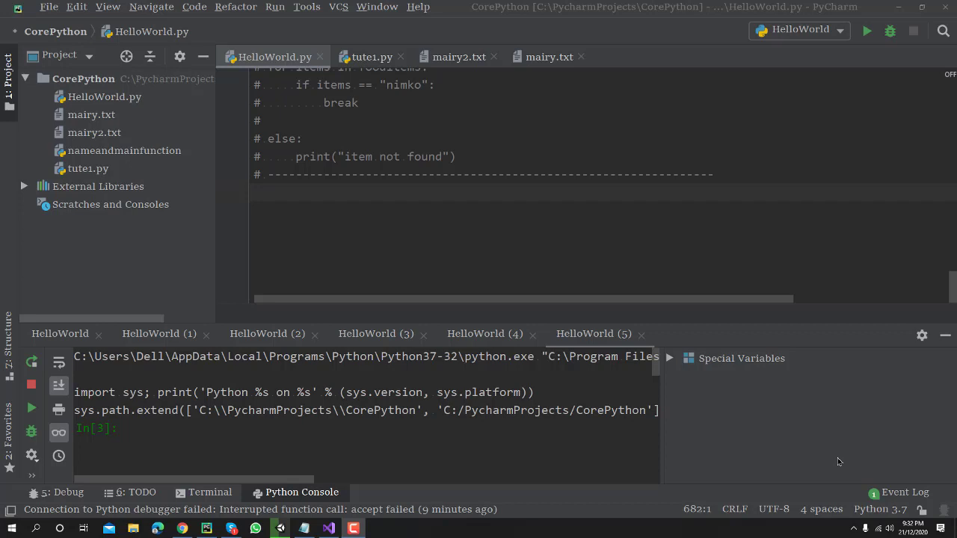
mouse_move(815, 424)
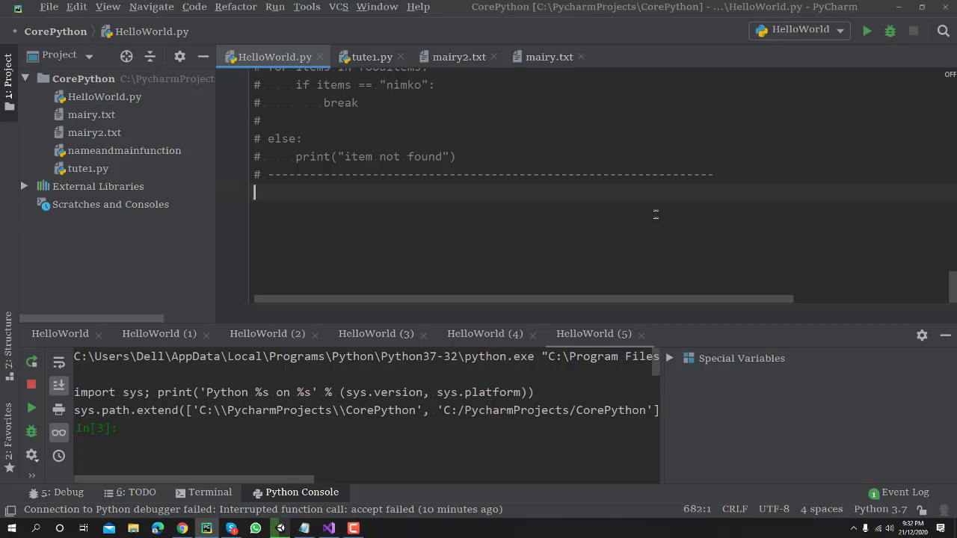
Step: Type print("Python programming Language") on the new line below the commented code
type("p")
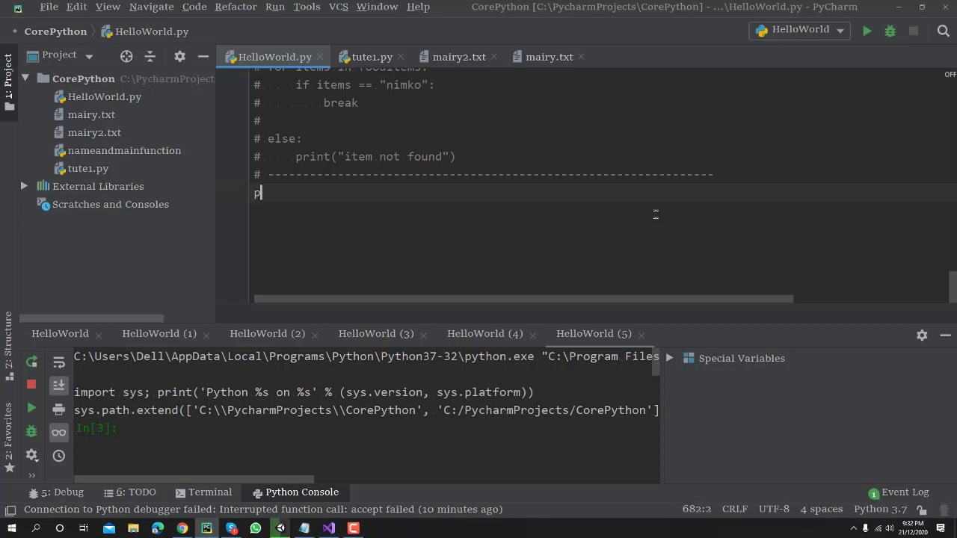
type("rint(")
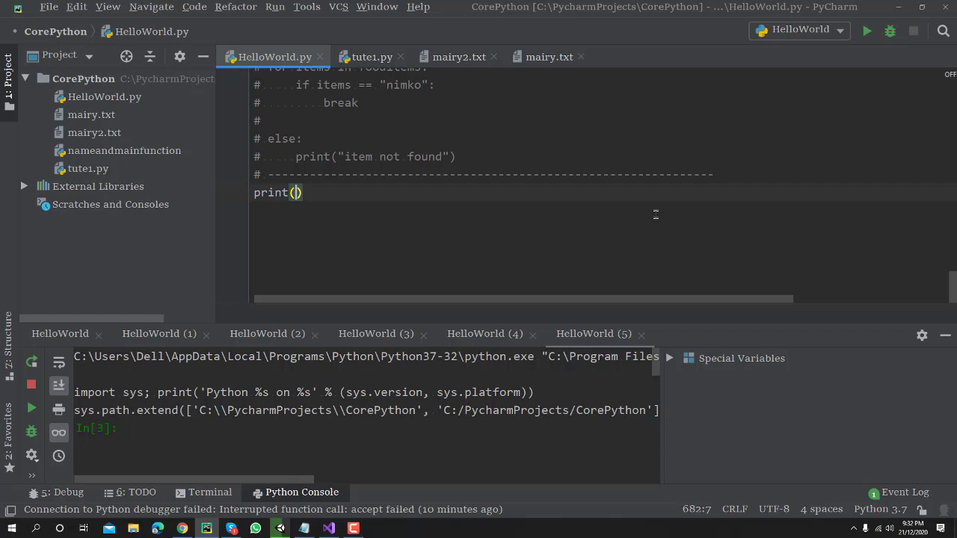
type("\"Python pr")
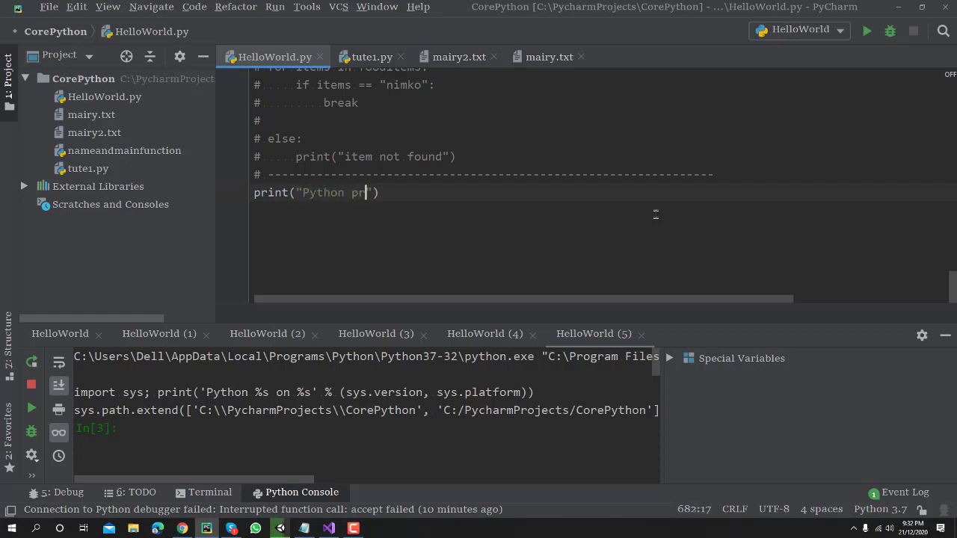
type("ogramming")
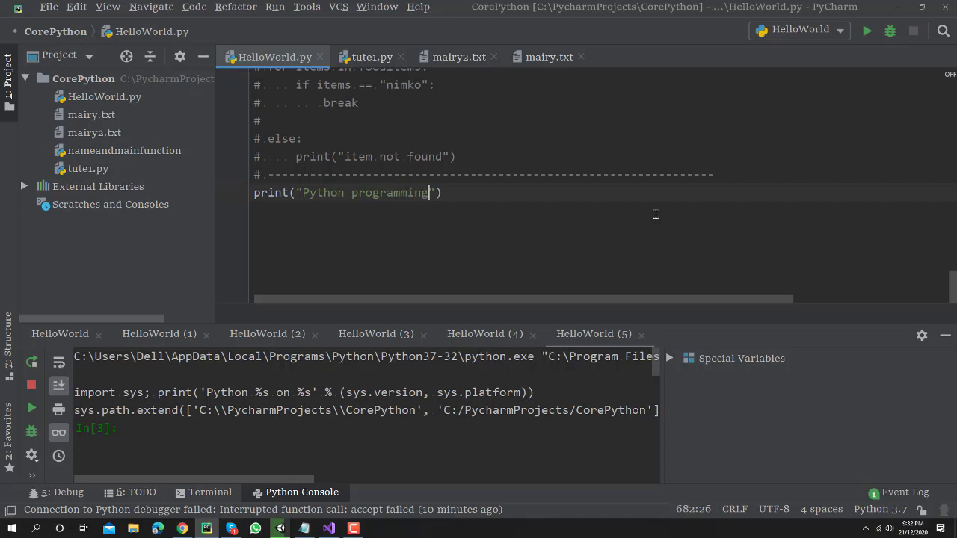
type("La")
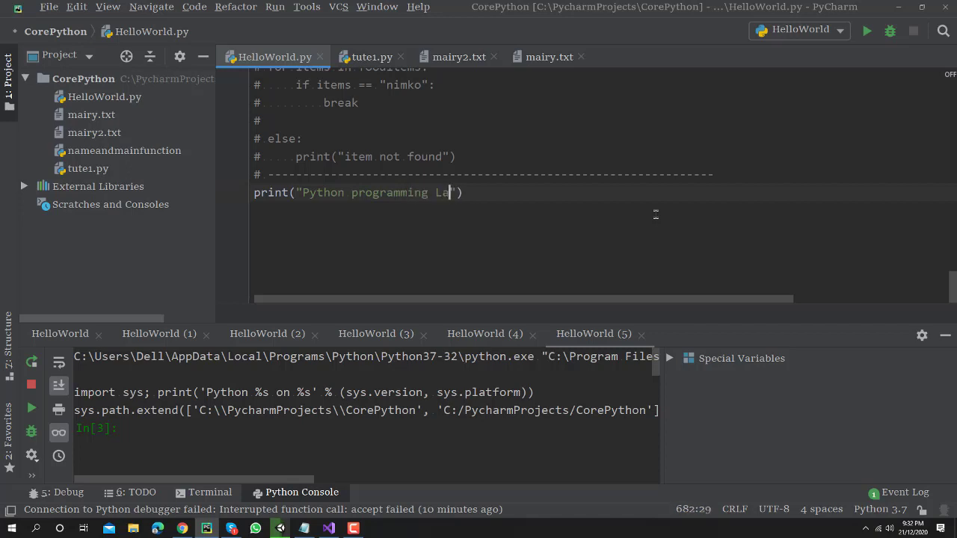
type("nguage")
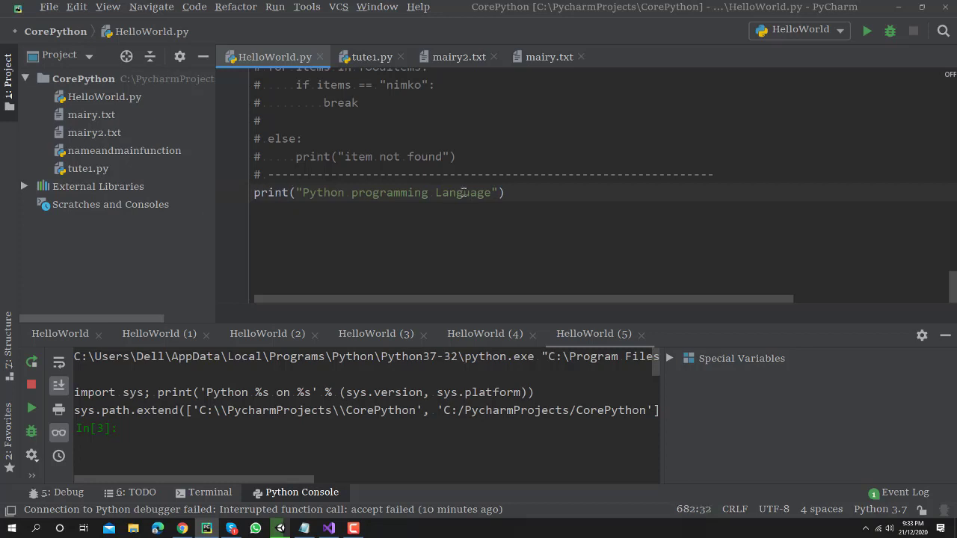
Step: Copy the print("Python programming Language") line so it can be repeated
left_click(476, 192)
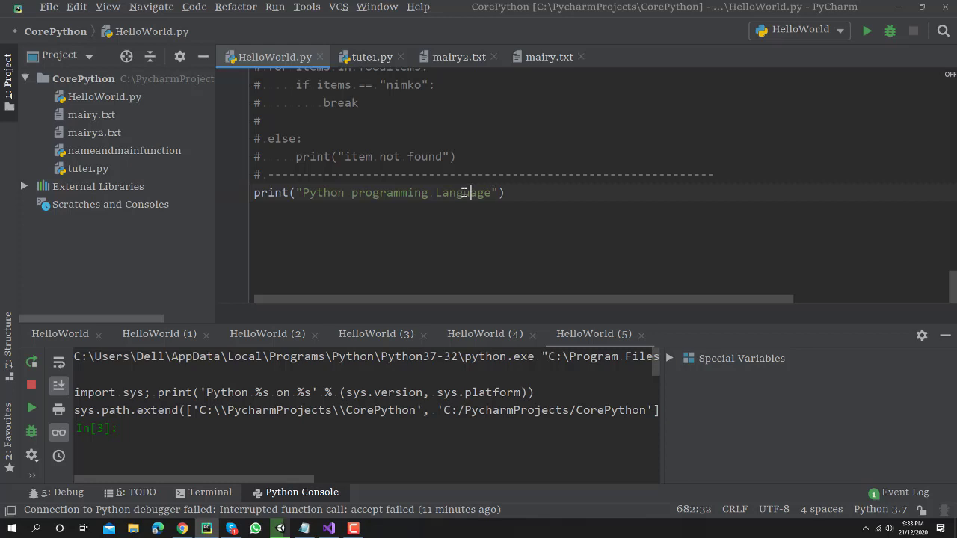
key("ctrl+slash")
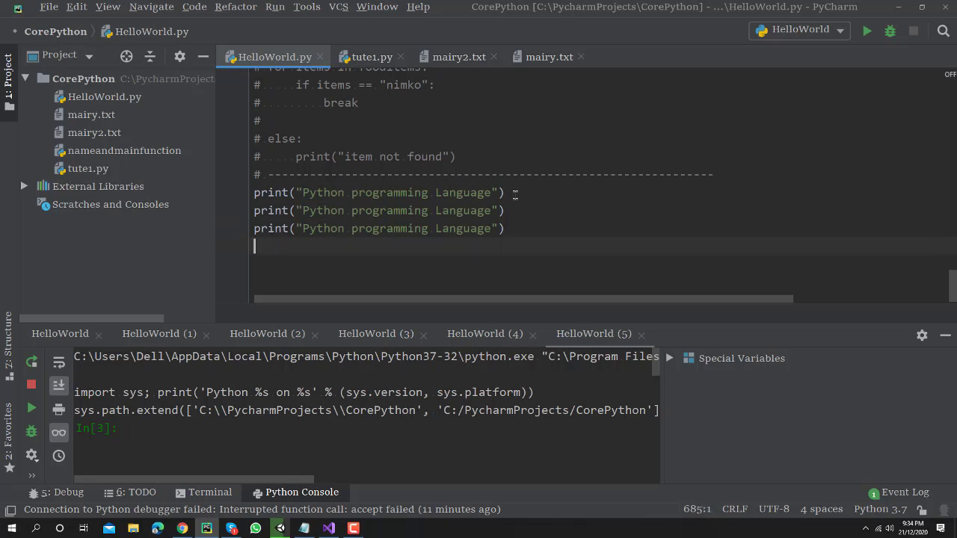
Step: Add a fourth print("Python programming Language") line, then go to the first print line's start
type("print(\"Python programming Language\")")
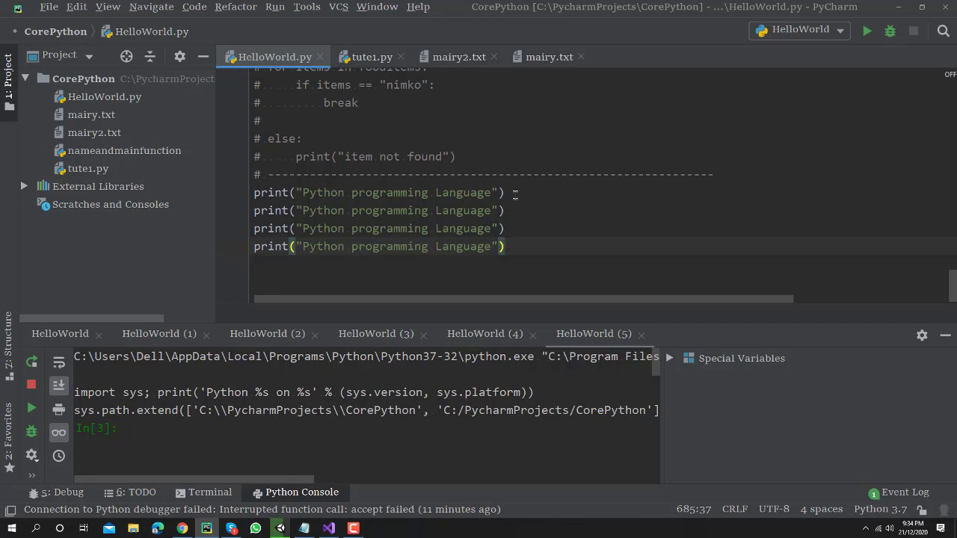
key("Left")
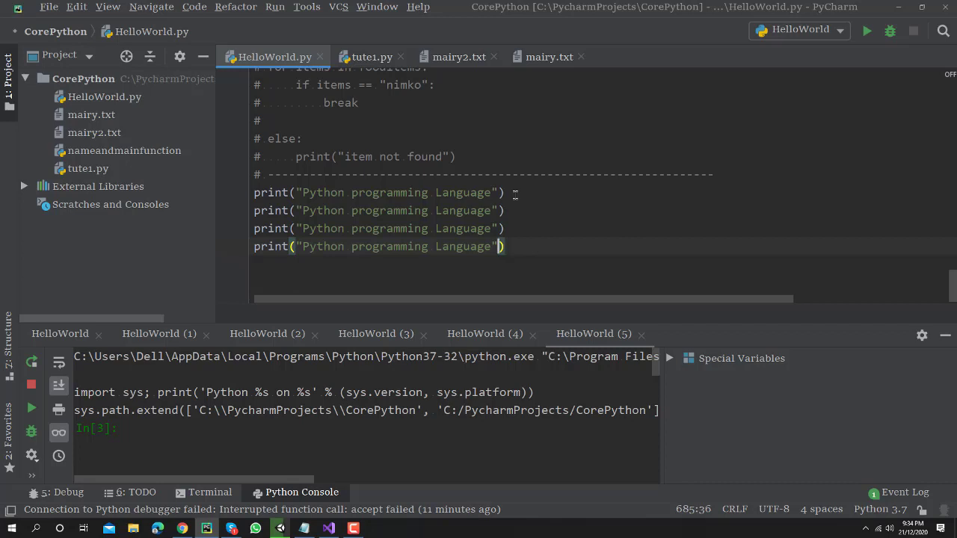
left_click(309, 246)
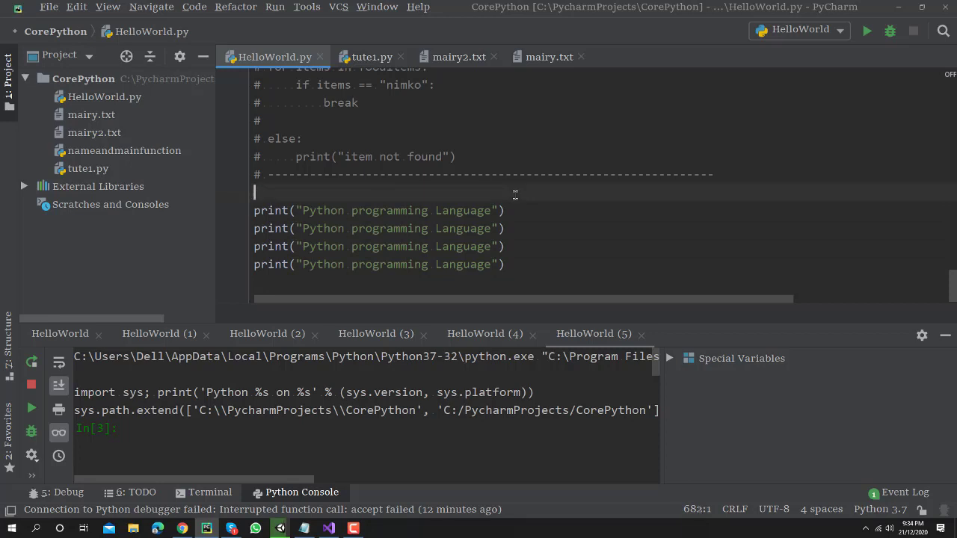
Step: Put ''' marks on the lines above and below the four print statements
type("\"")
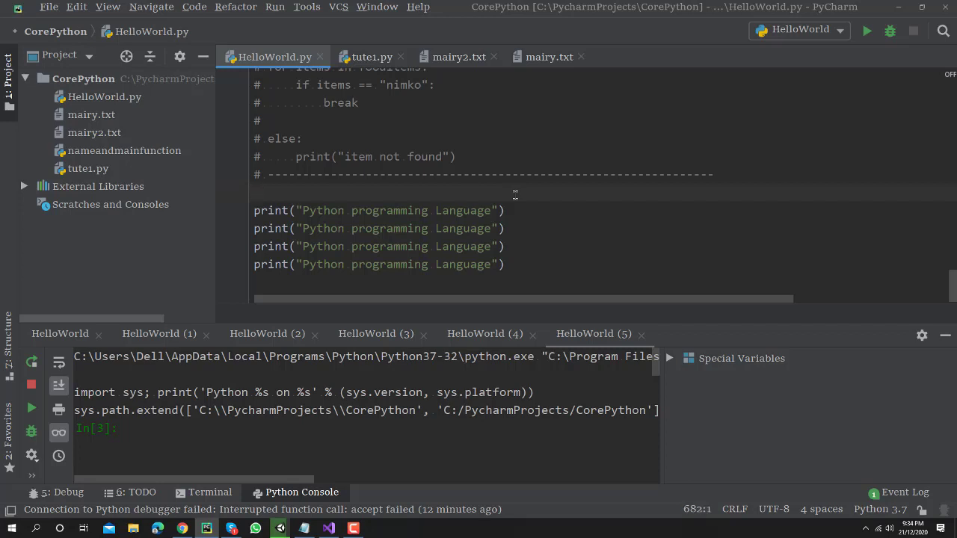
left_click(257, 193)
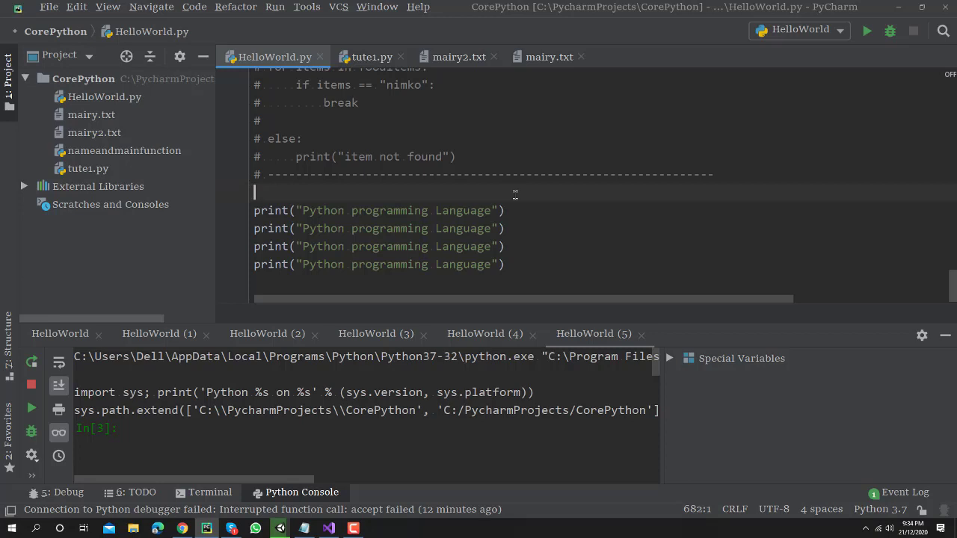
type("'''")
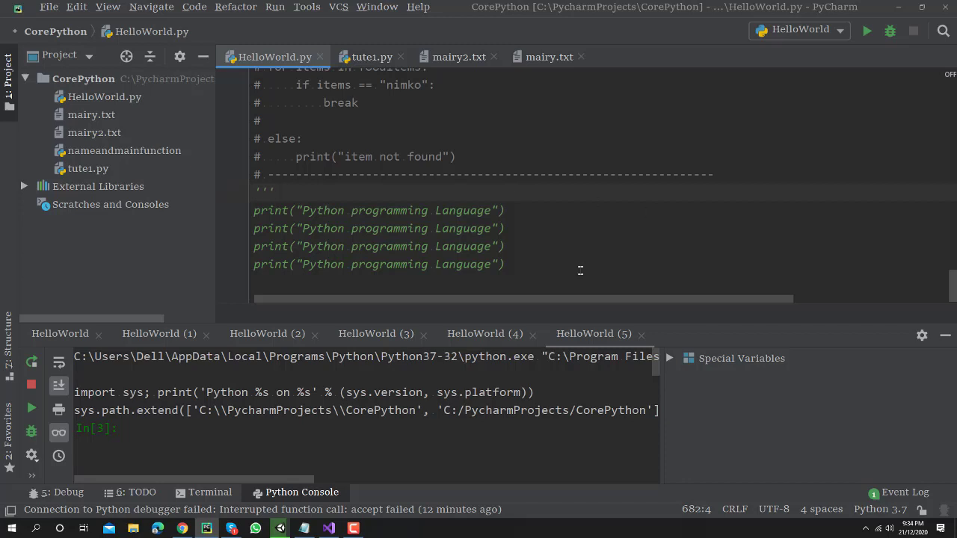
scroll("up", 3)
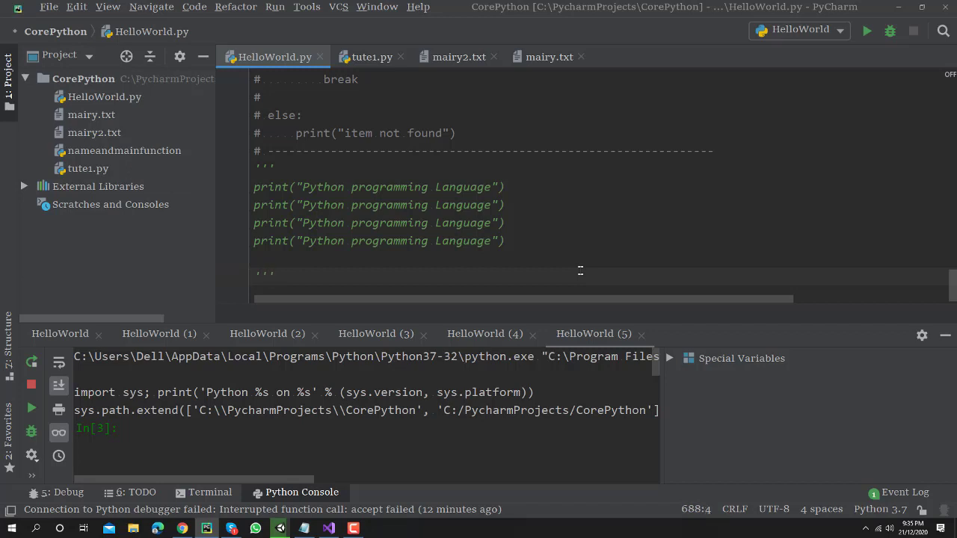
Step: Add print(5) after the quoted block, run it to output 5, and select the quoted prints
type("p")
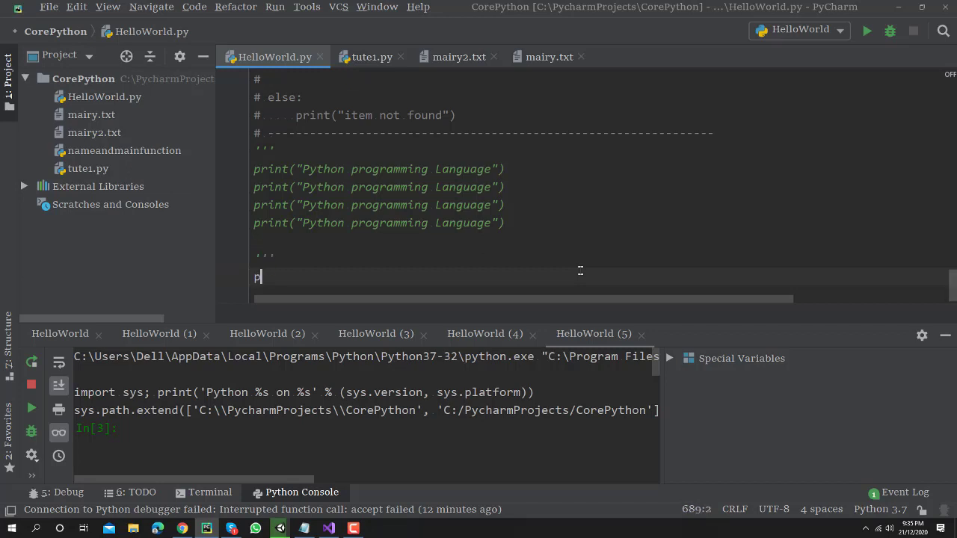
type("rin")
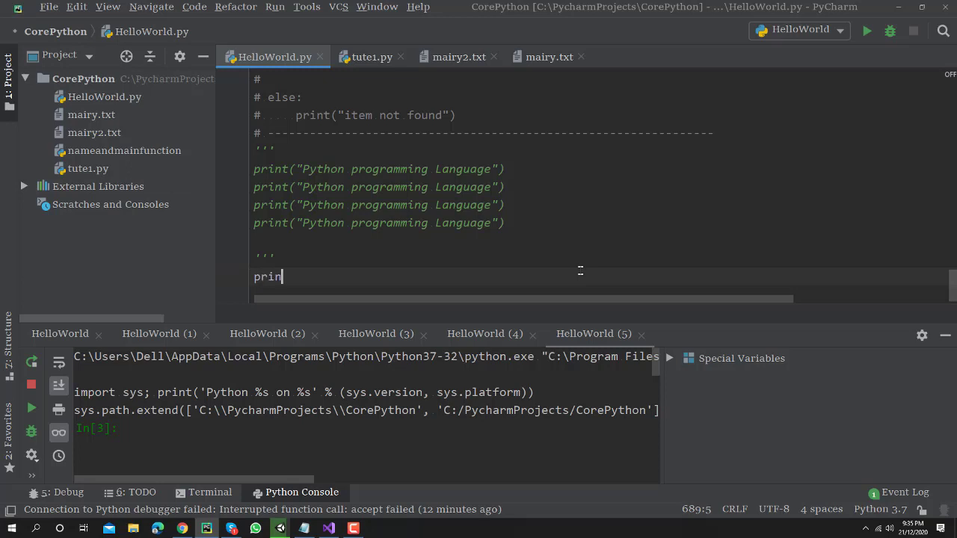
type("t(")
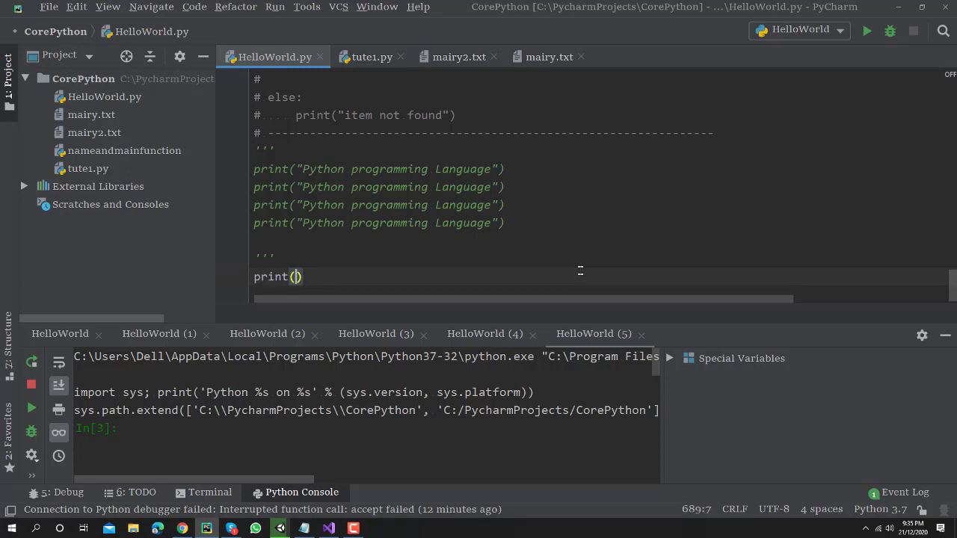
type("5")
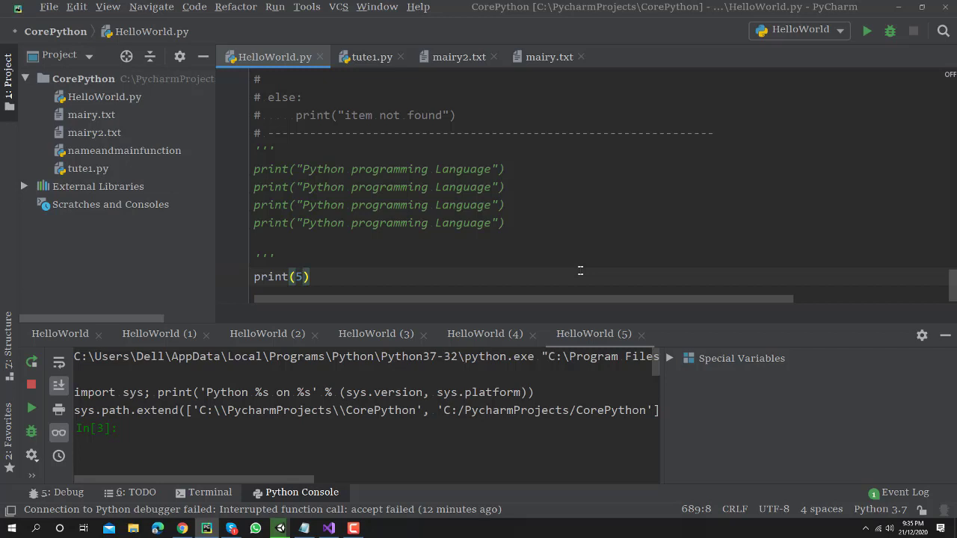
left_click(31, 362)
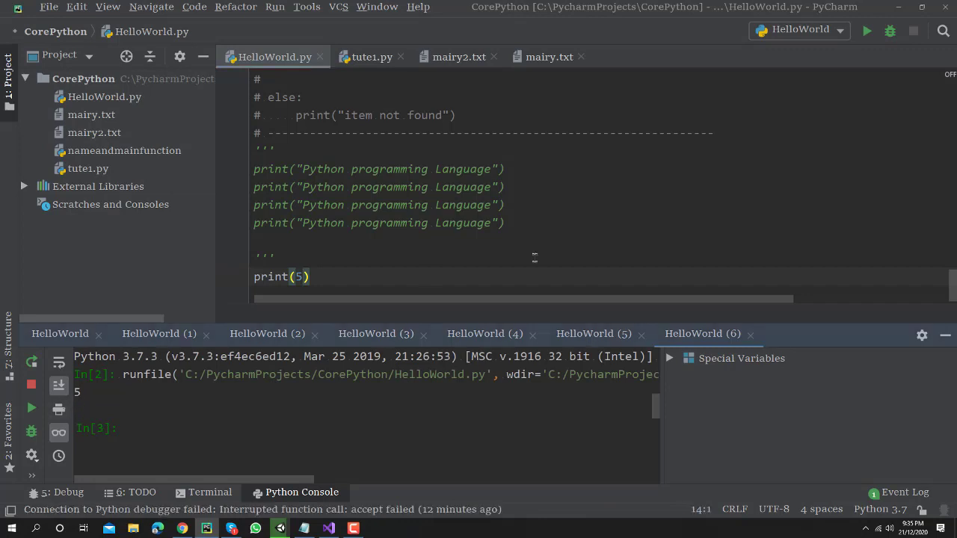
left_click_drag(253, 168, 505, 222)
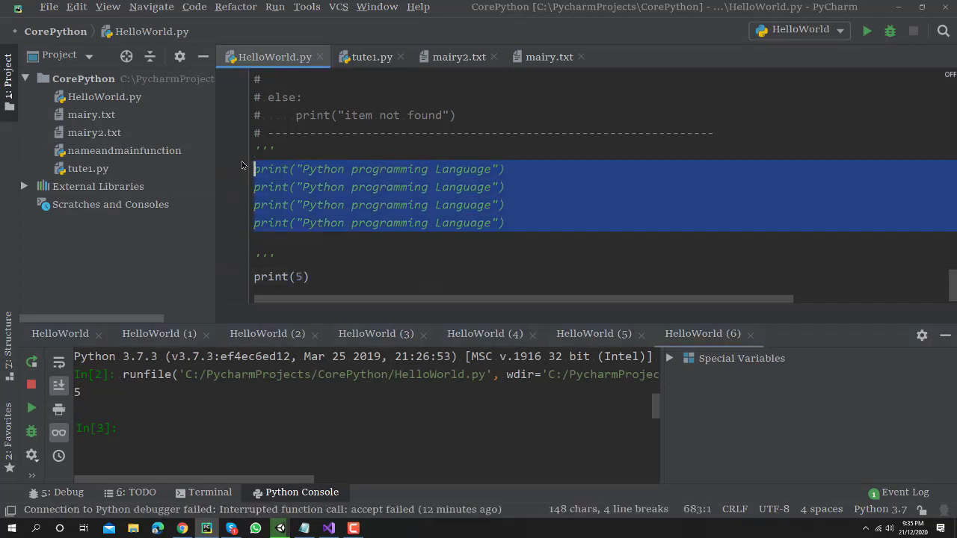
mouse_move(348, 397)
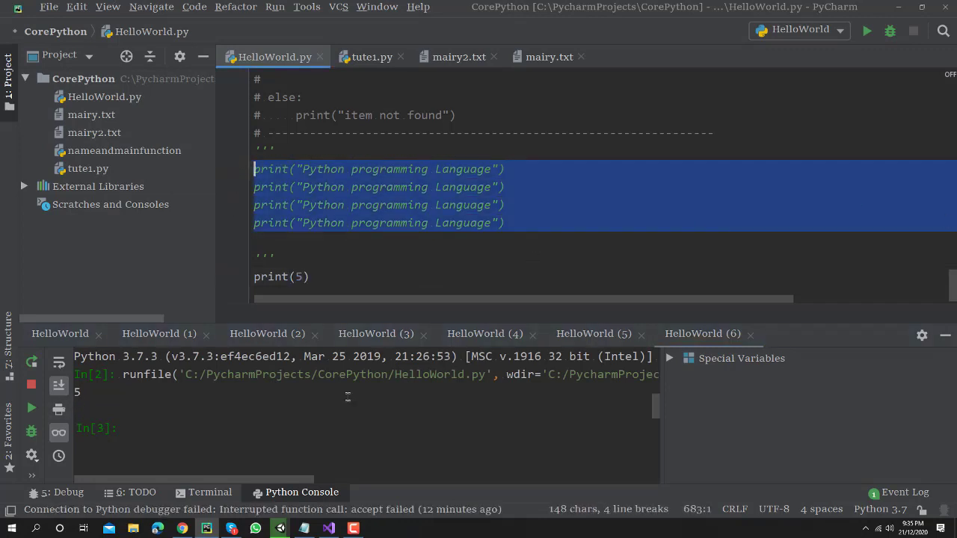